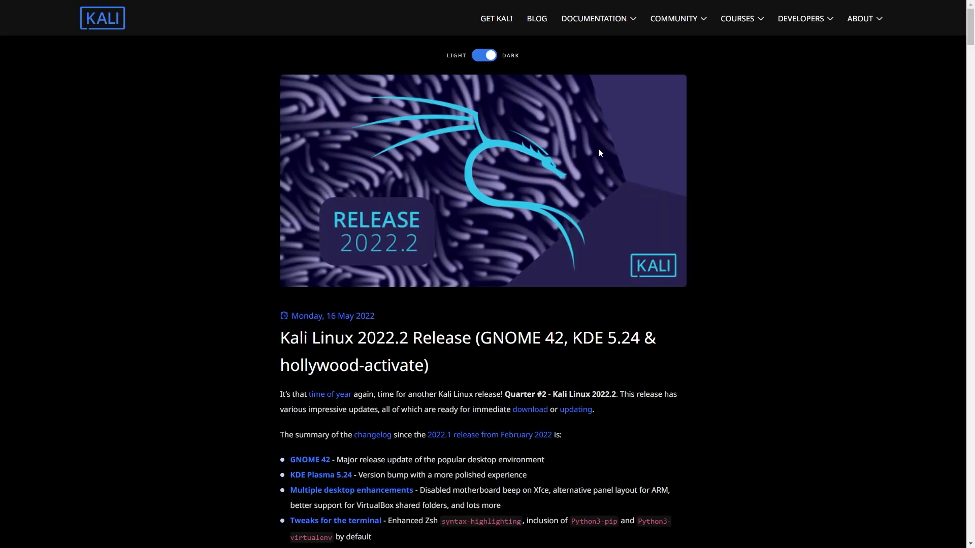
# Scroll down through the earlier terminal output before starting the update
pyautogui.scroll(-3)
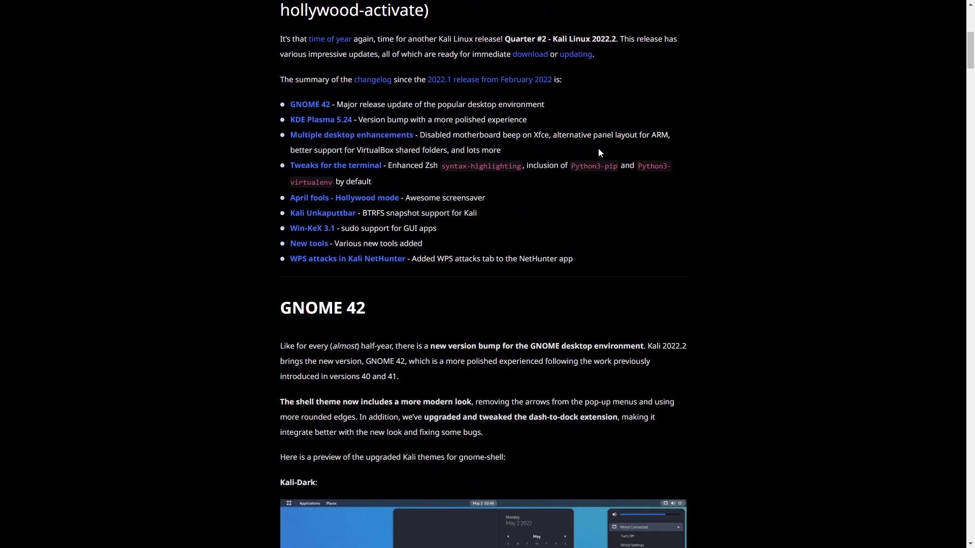
pyautogui.scroll(-3)
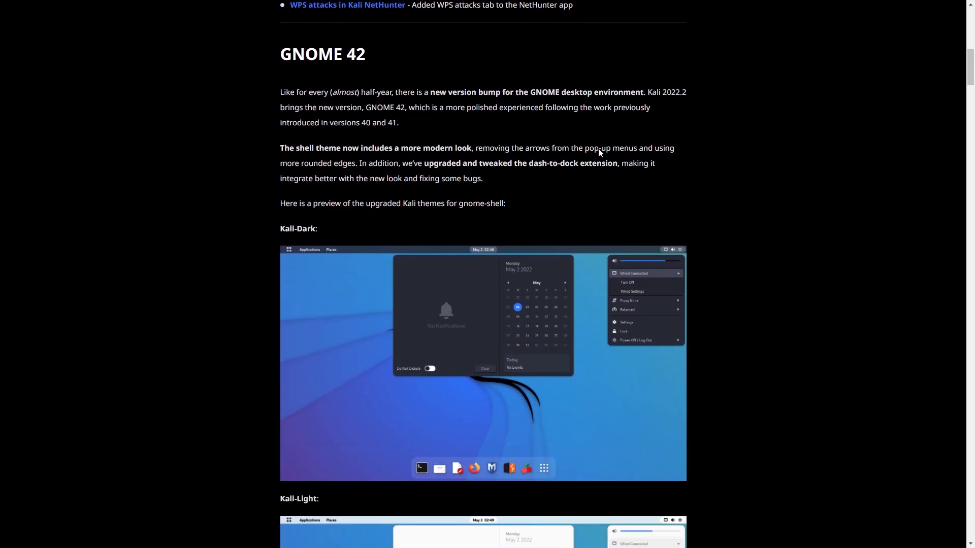
pyautogui.scroll(-3)
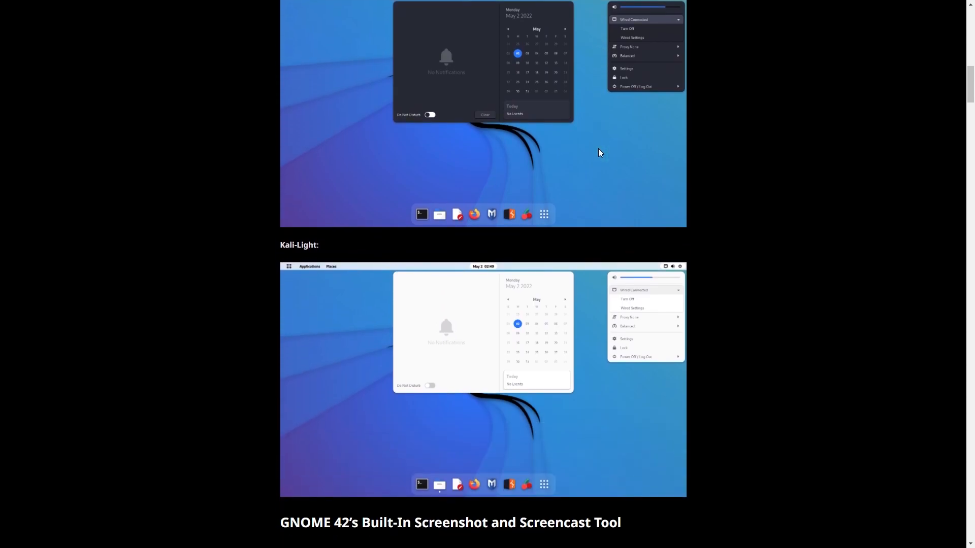
pyautogui.scroll(-3)
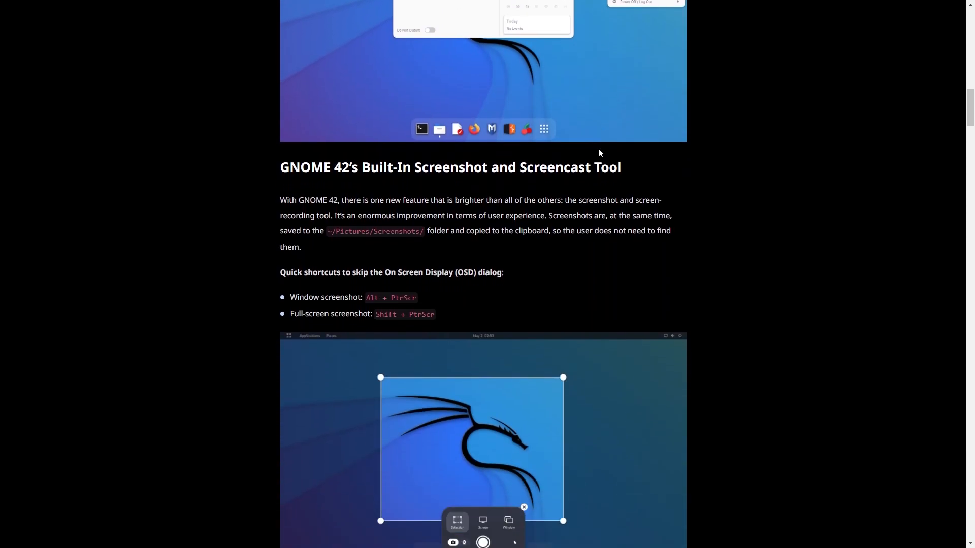
pyautogui.scroll(-3)
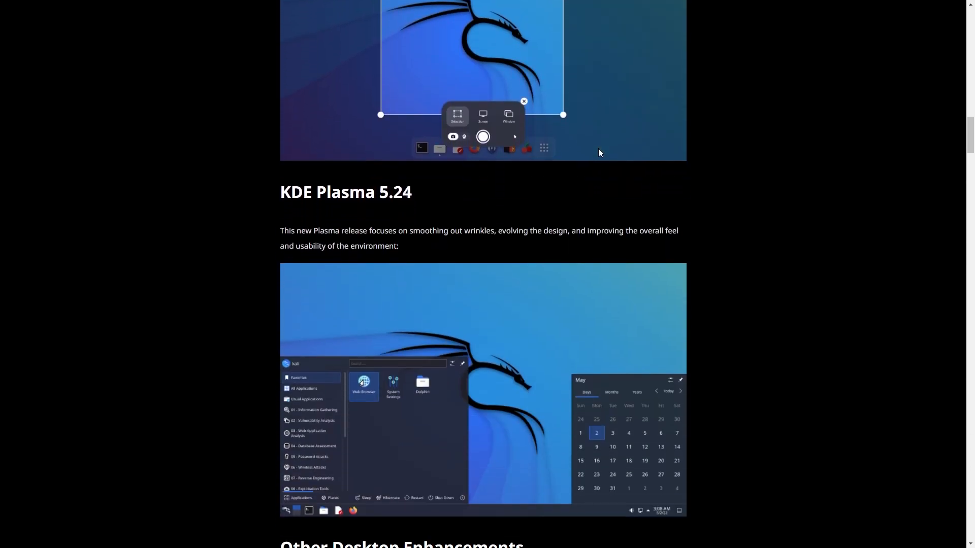
pyautogui.scroll(-3)
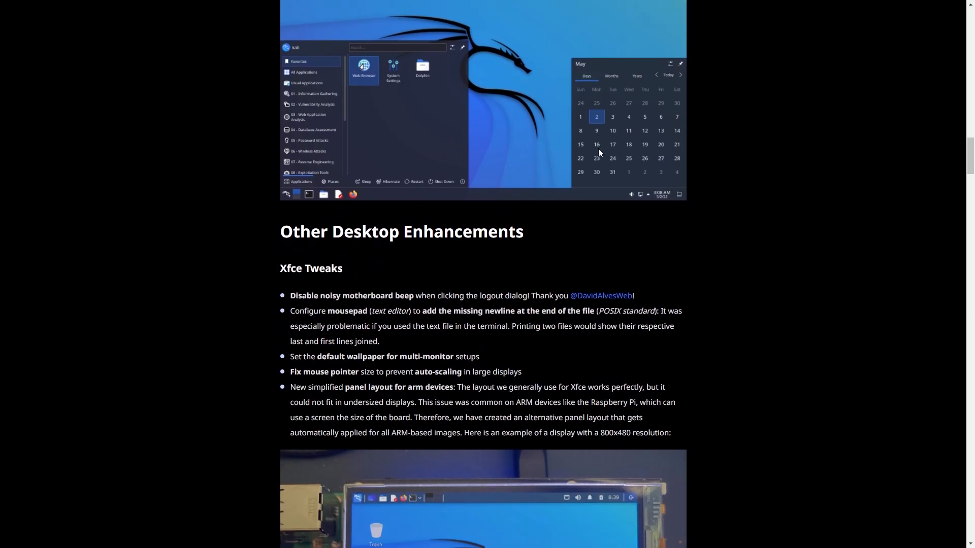
pyautogui.scroll(-3)
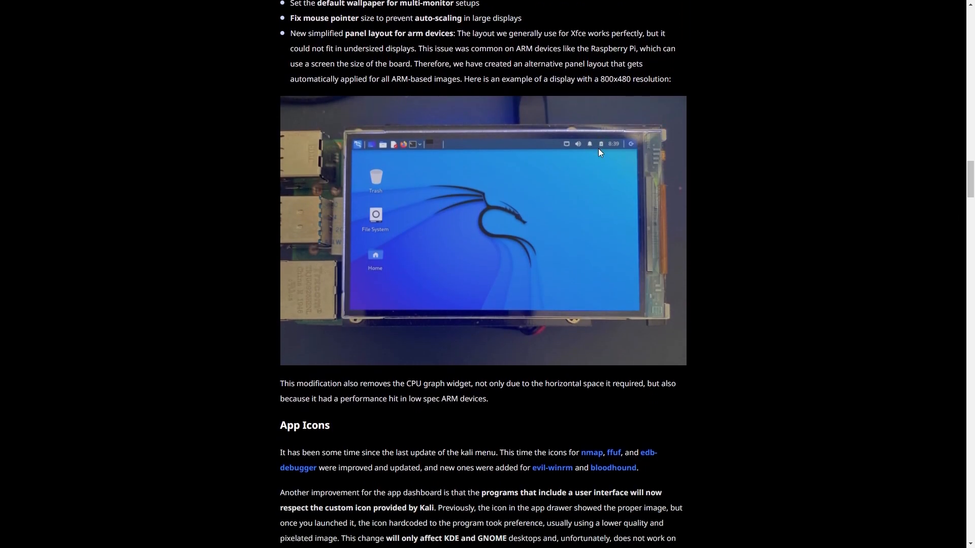
pyautogui.scroll(-3)
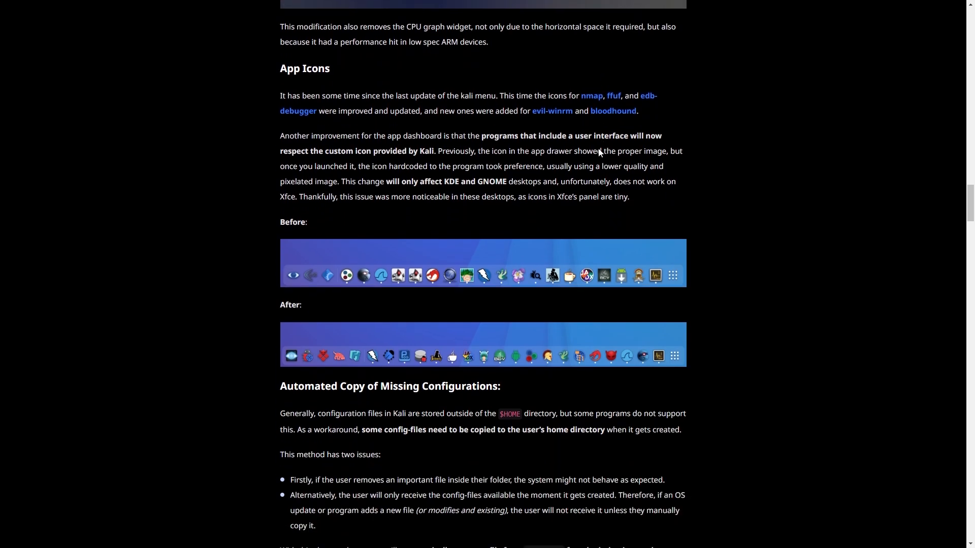
pyautogui.scroll(-3)
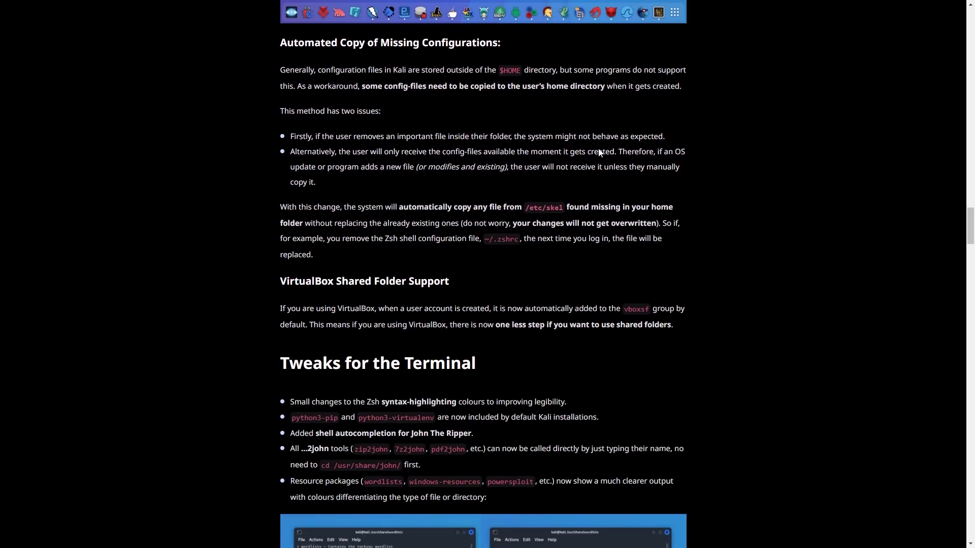
pyautogui.scroll(-3)
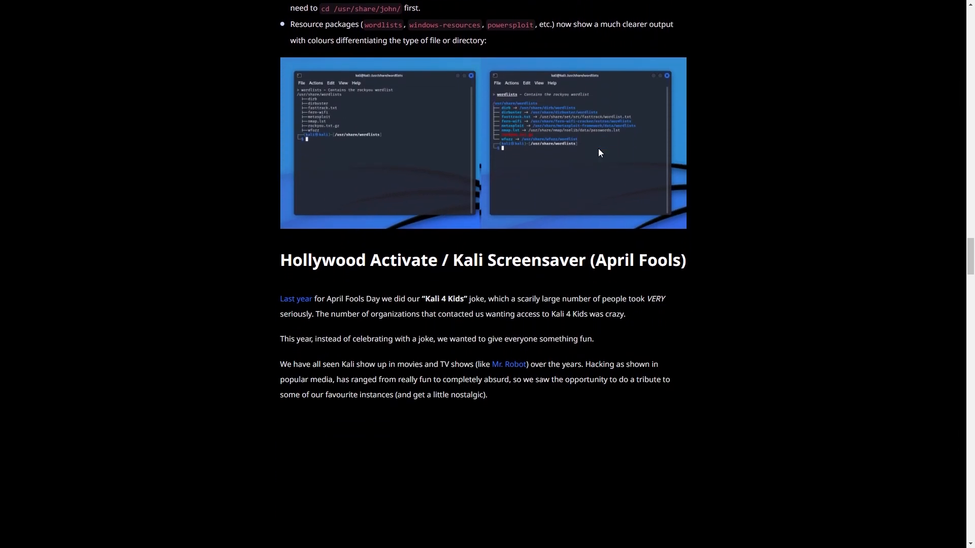
pyautogui.scroll(-3)
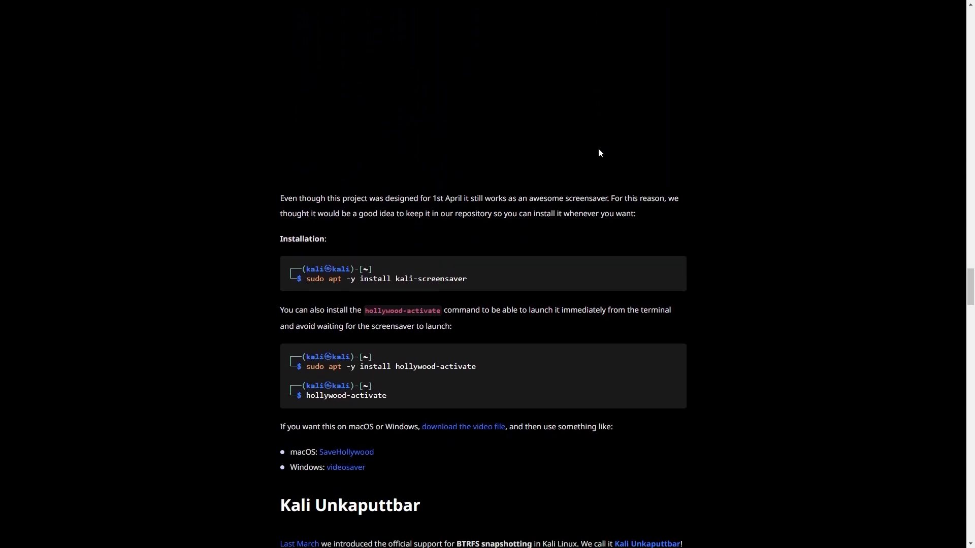
pyautogui.scroll(-3)
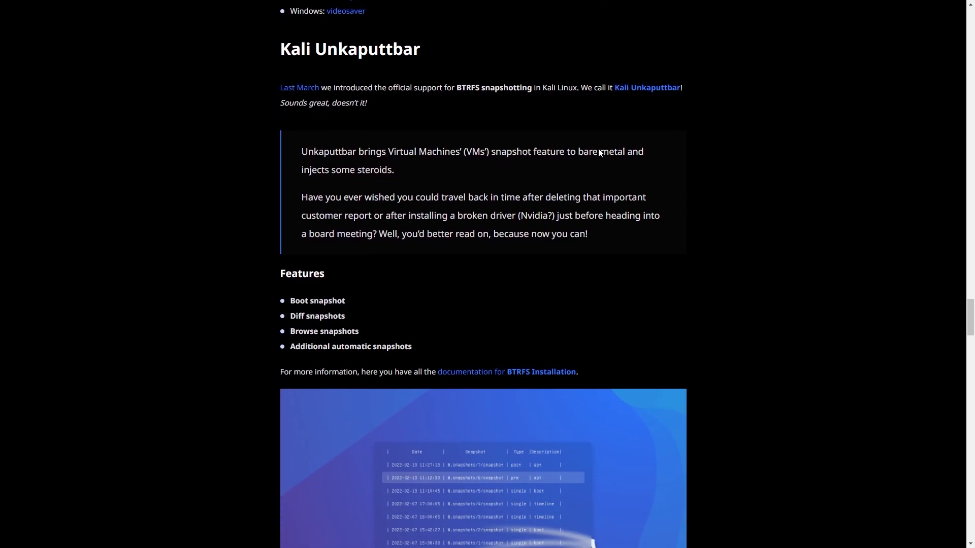
pyautogui.scroll(-3)
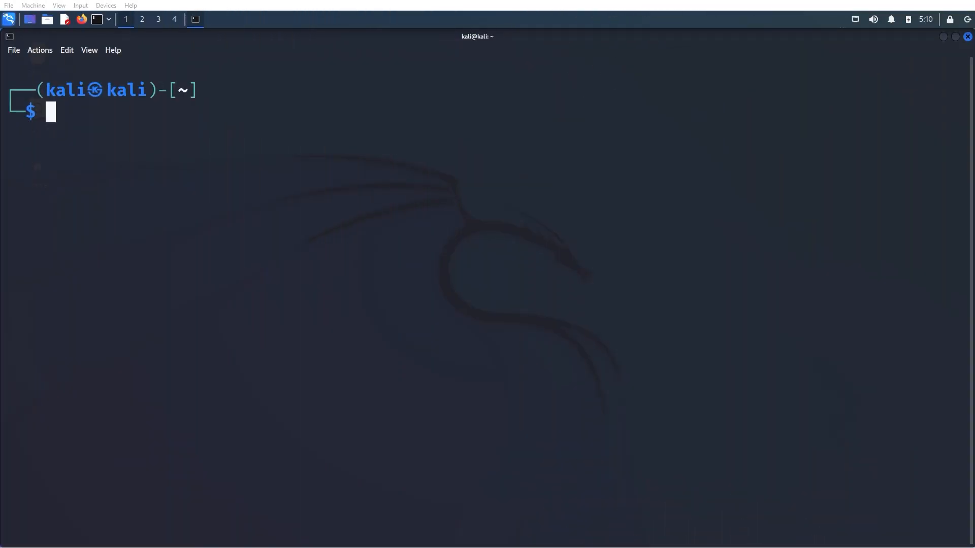
pyautogui.moveTo(361, 153)
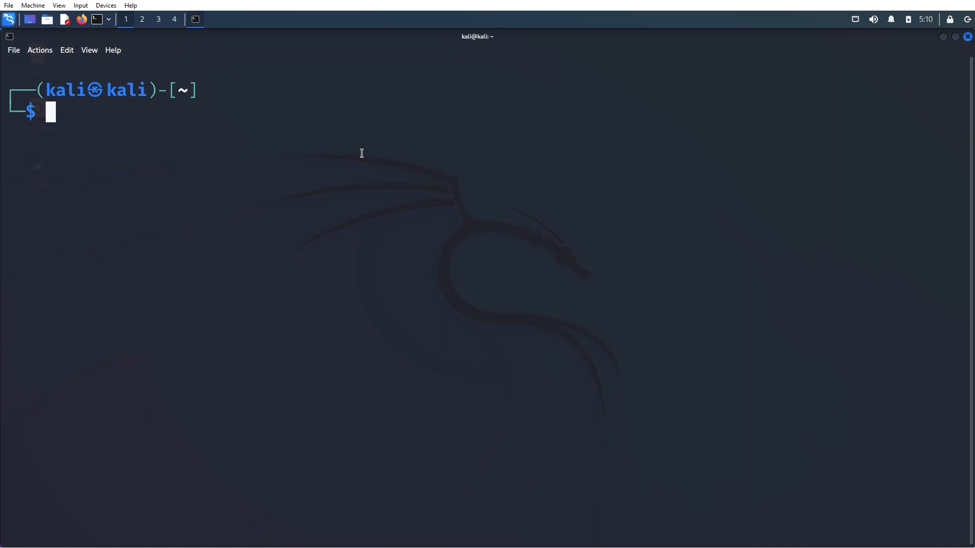
# Run 'sudo apt update && sudo apt upgrade' to fully update the system
pyautogui.write('sudo')
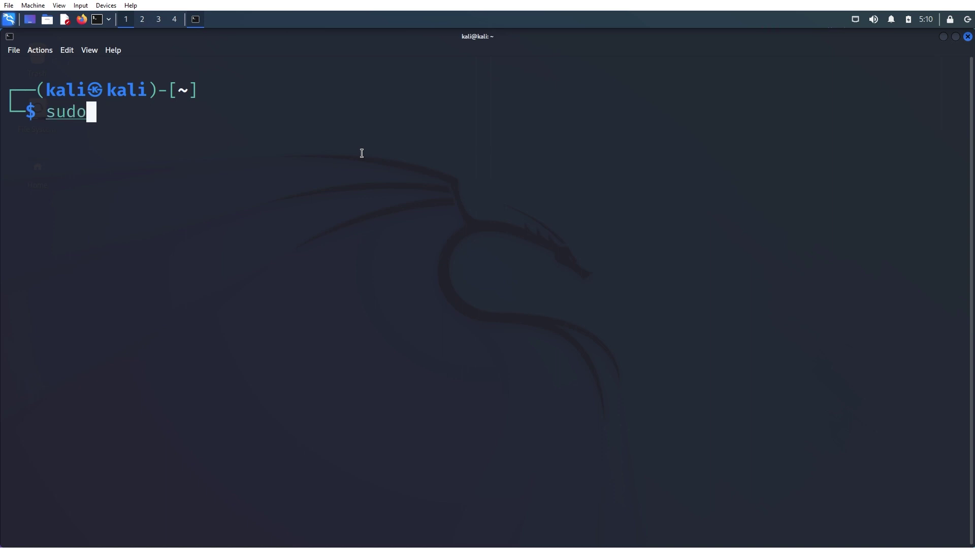
pyautogui.write('apt')
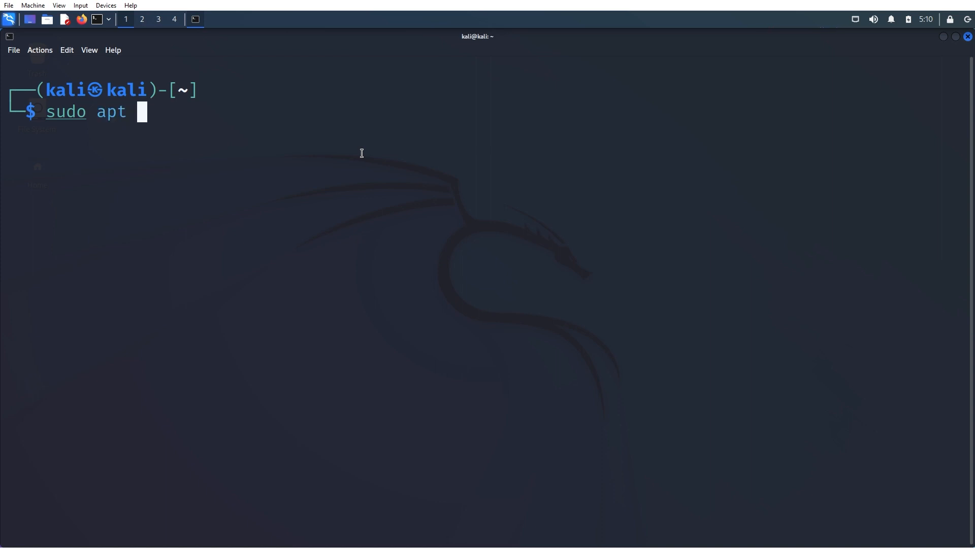
pyautogui.write('update && sudp')
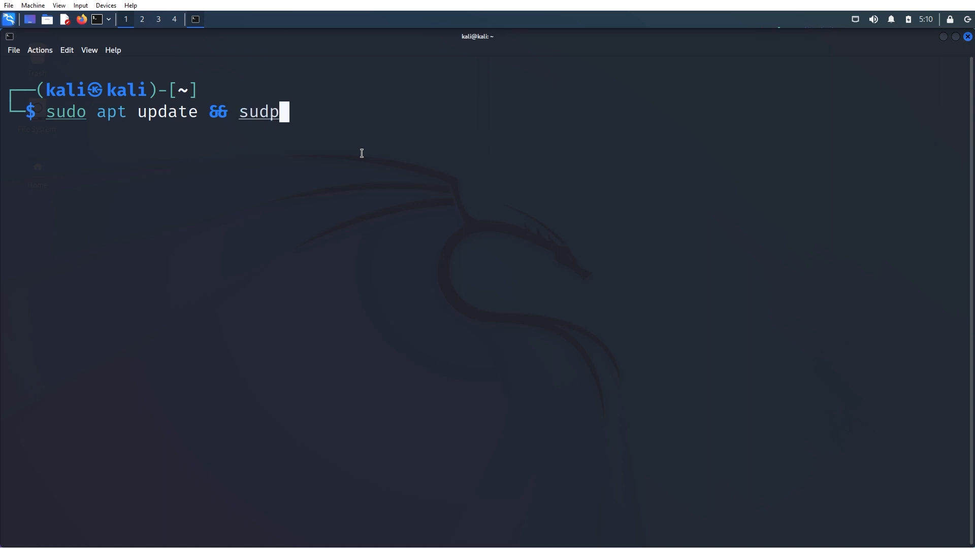
pyautogui.write('o apt upgr')
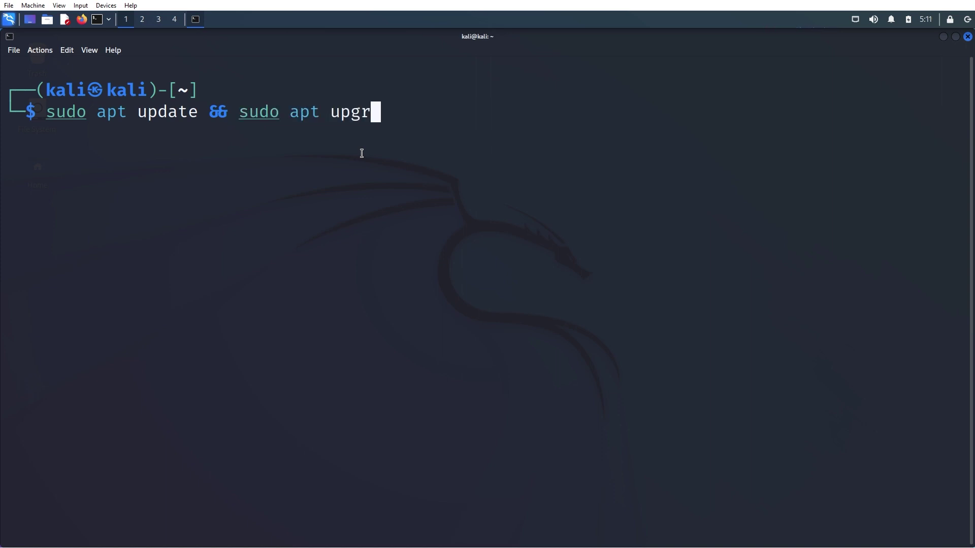
pyautogui.press('Return')
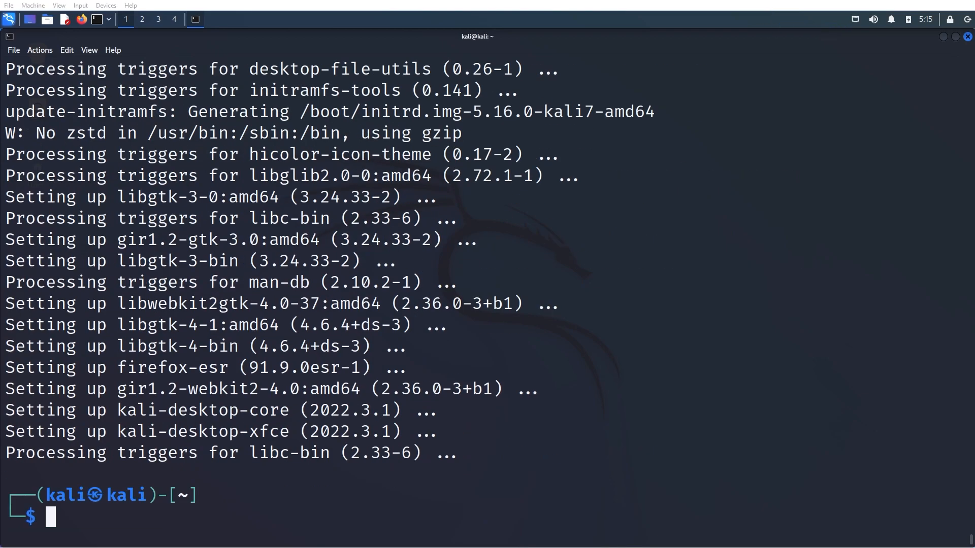
pyautogui.moveTo(291, 522)
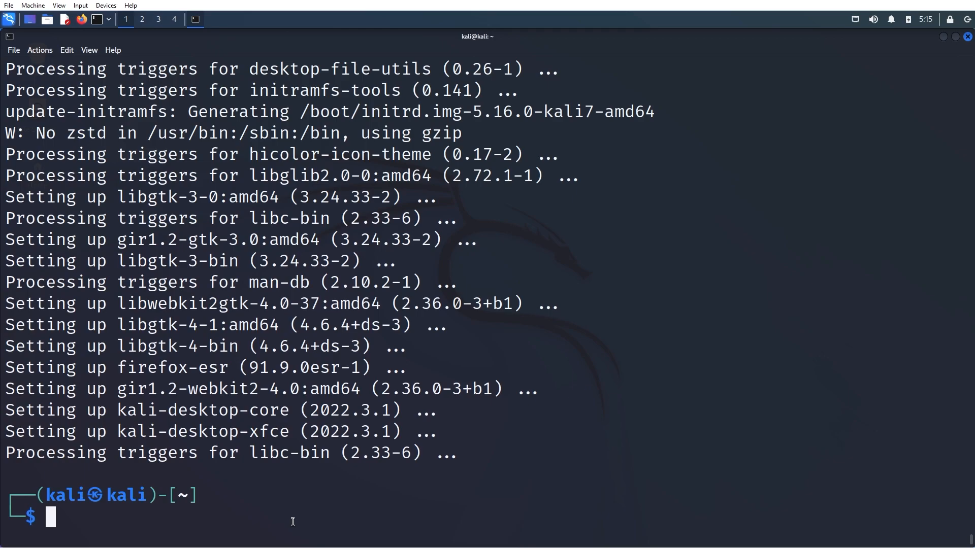
# Run 'sudo apt install kali-desktop-gnome' to begin installing the GNOME desktop
pyautogui.write('sudo apt install')
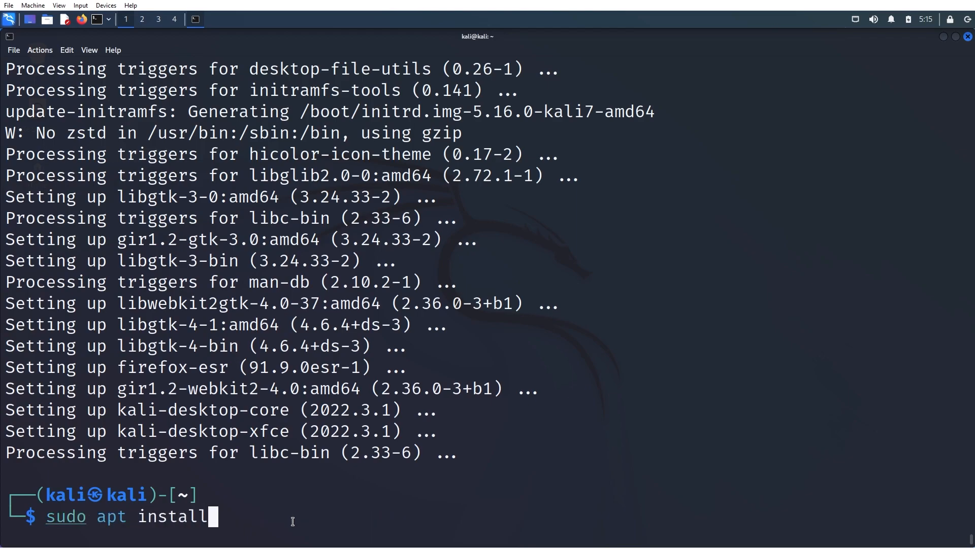
pyautogui.write('kali-desktop-g')
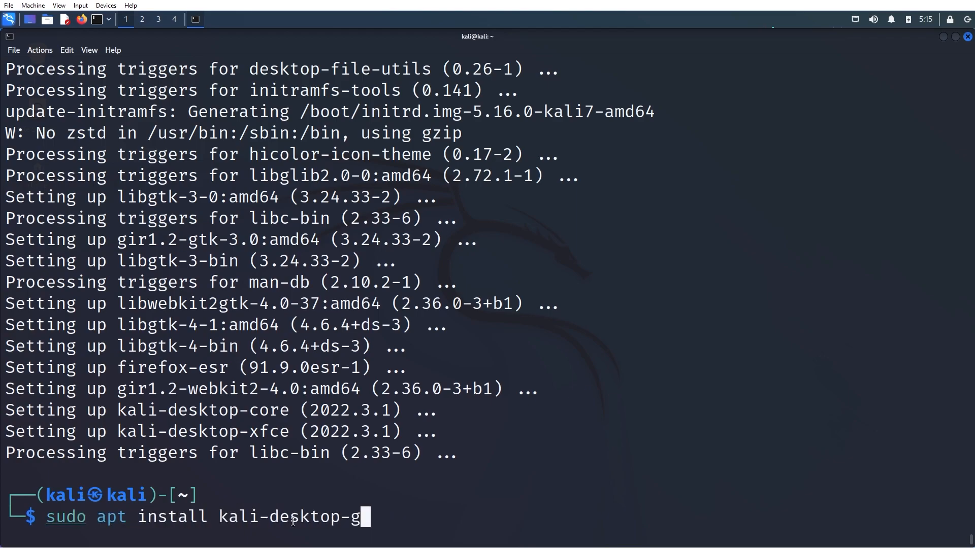
pyautogui.press('Return')
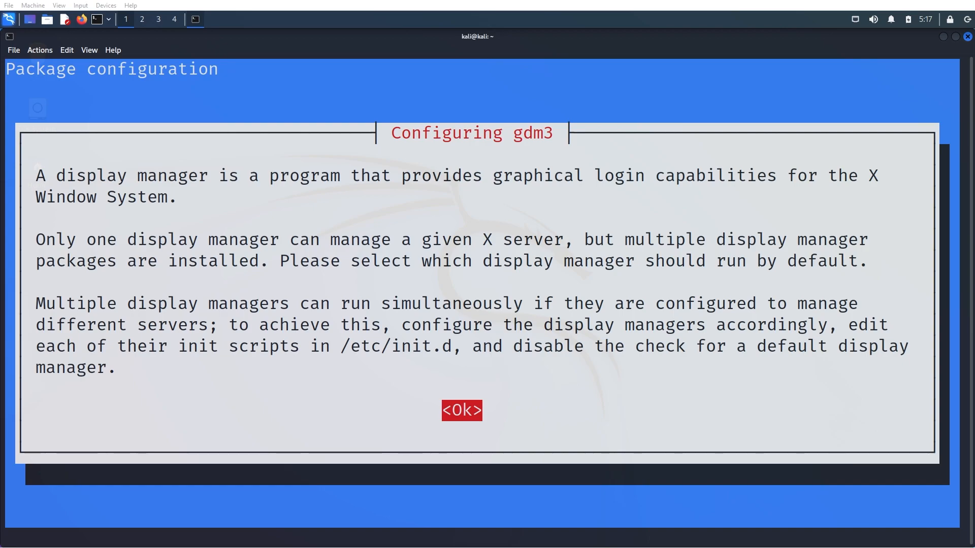
pyautogui.moveTo(744, 1)
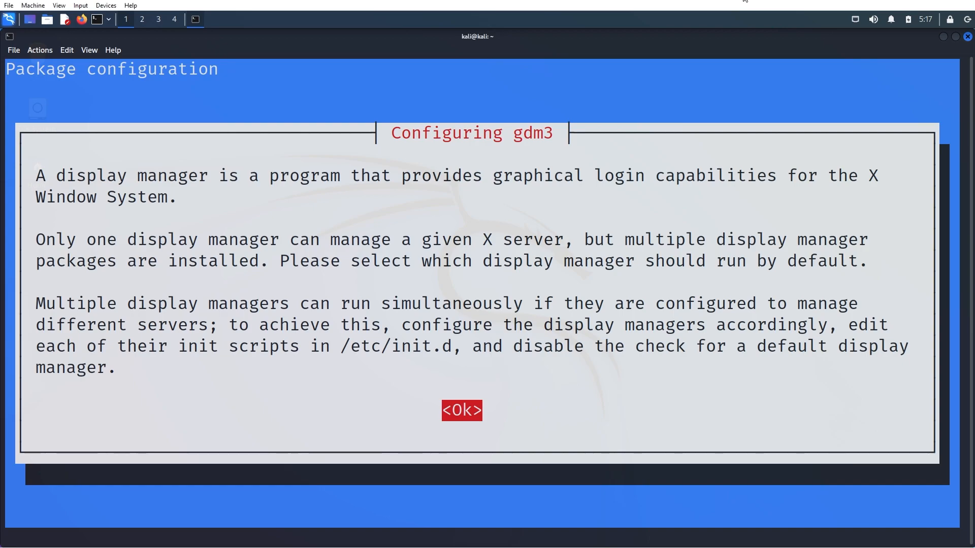
# Acknowledge the gdm3 display manager notice so kali-desktop-gnome finishes installing
pyautogui.click(460, 410)
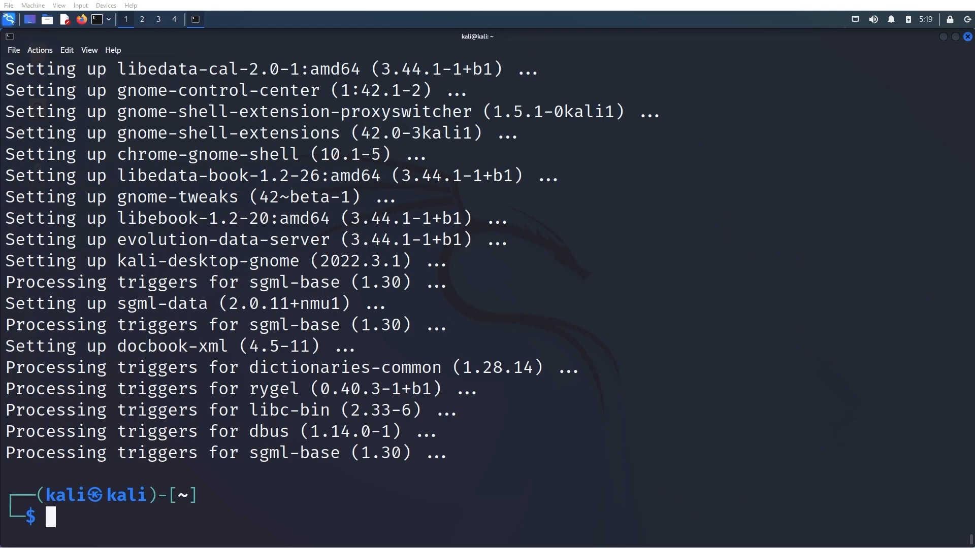
# Reboot the machine and reach the Kali user's password prompt on the GDM login screen
pyautogui.write('rebo')
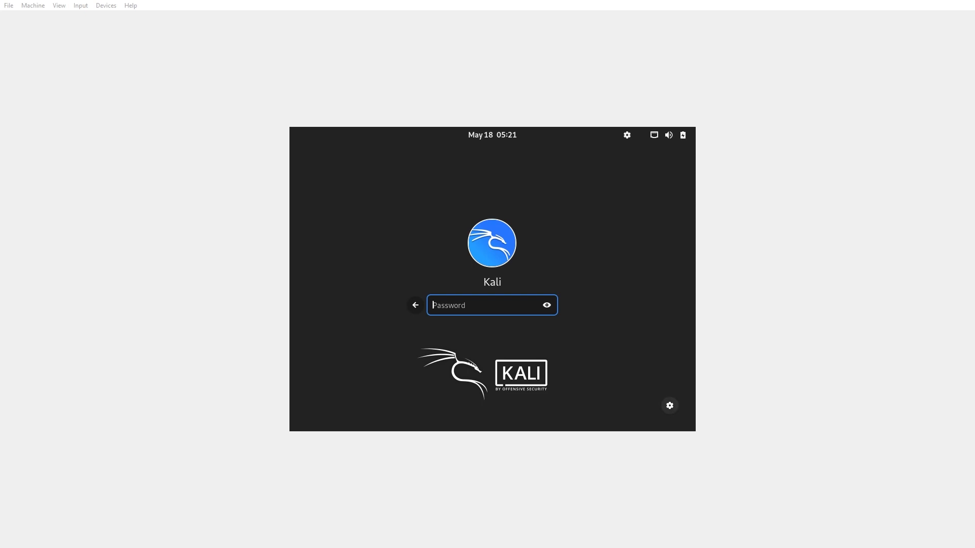
pyautogui.click(669, 405)
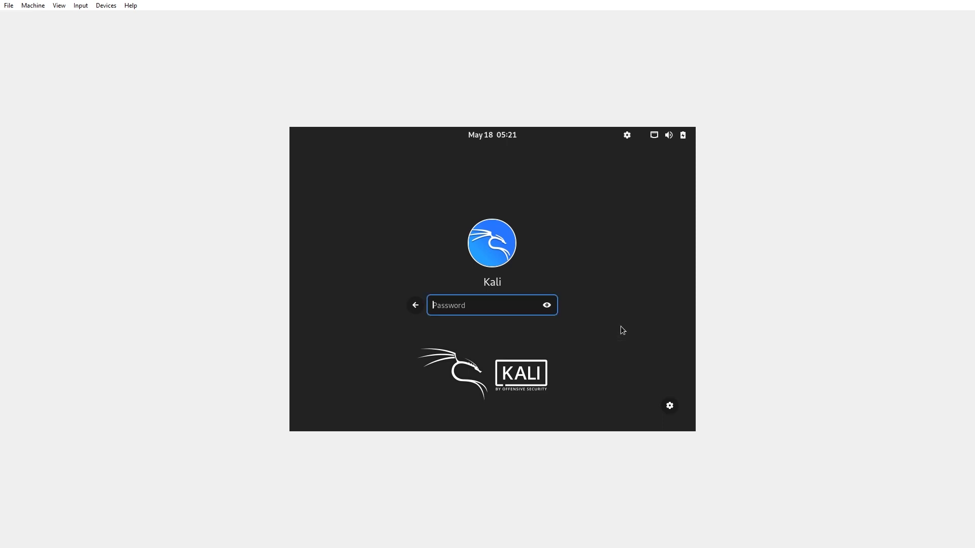
pyautogui.moveTo(489, 304)
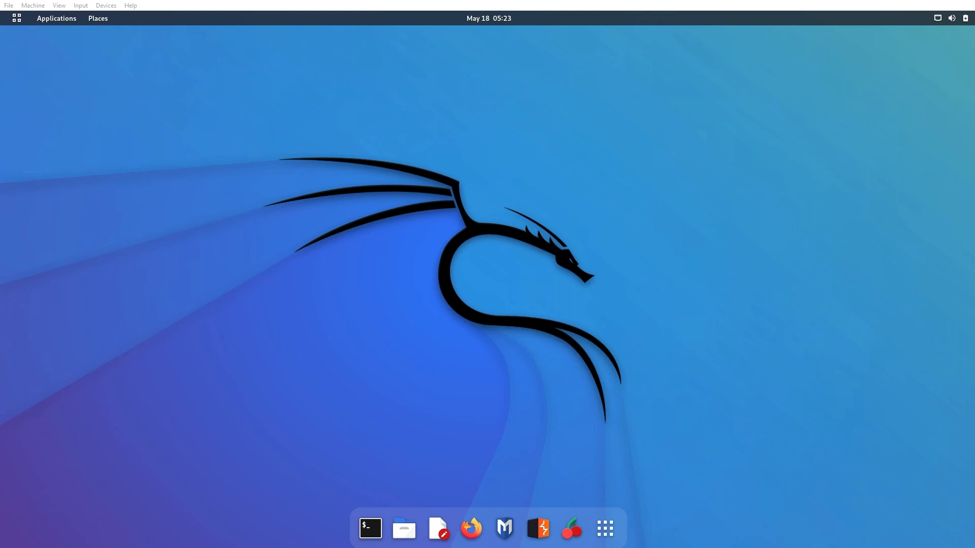
# Run screenfetch in GNOME Terminal, maximized, confirming the desktop is GNOME 42.1
pyautogui.click(369, 527)
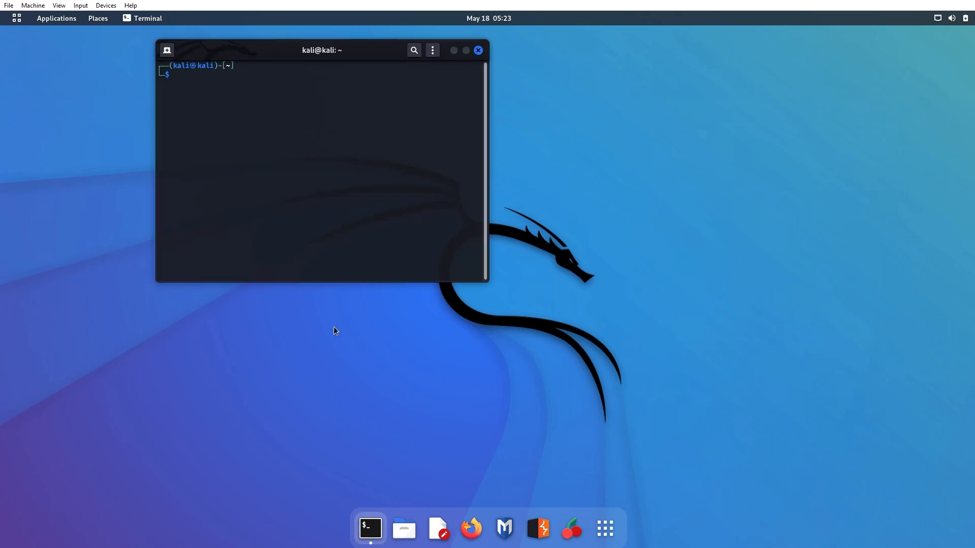
pyautogui.write('screenfetch')
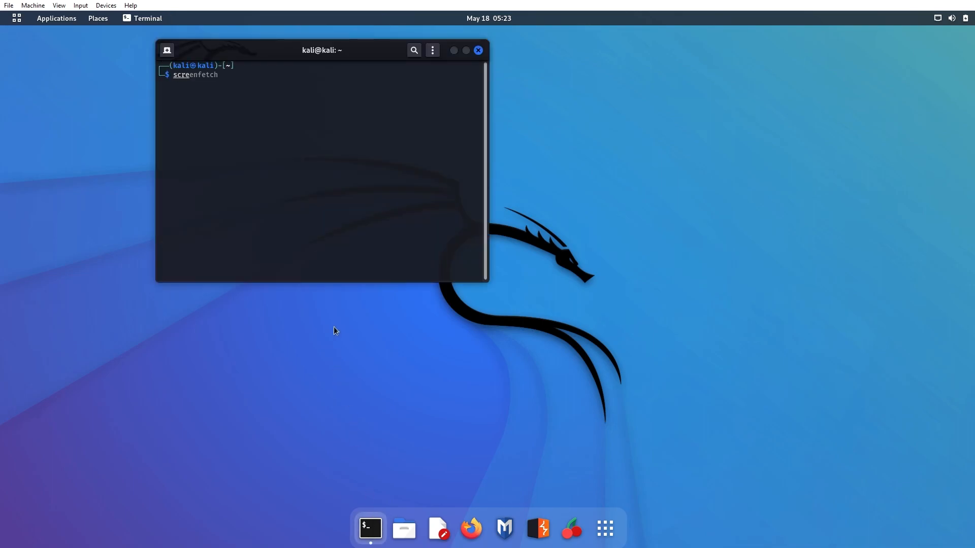
pyautogui.press('Return')
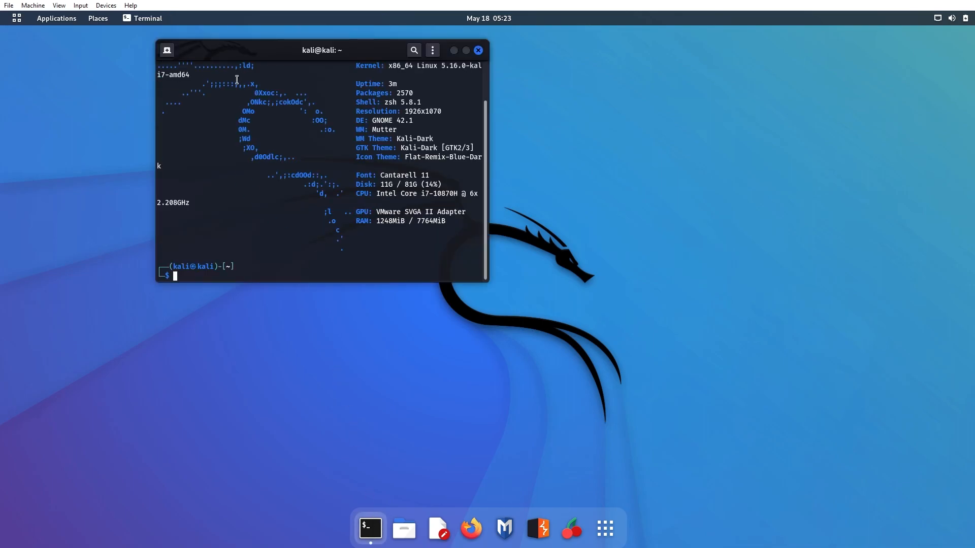
pyautogui.click(454, 49)
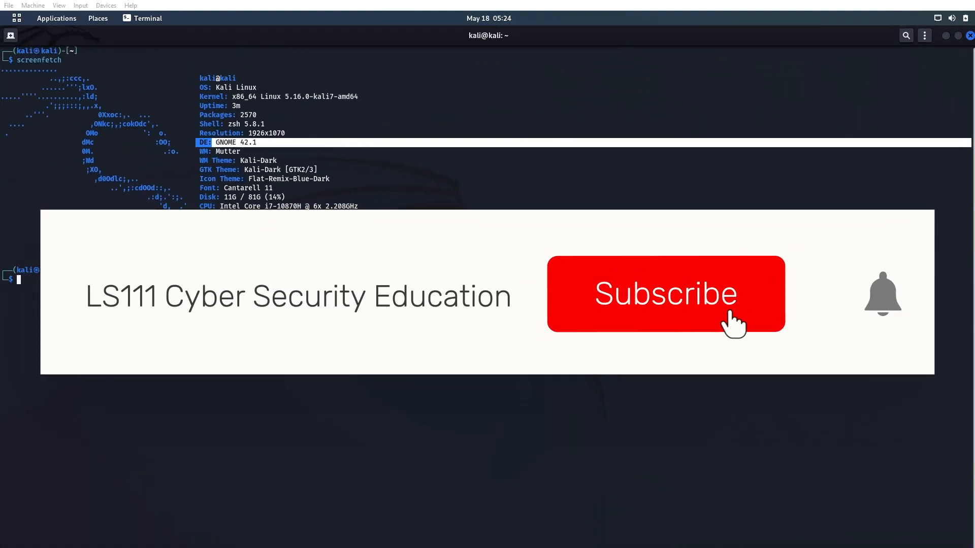
pyautogui.click(665, 293)
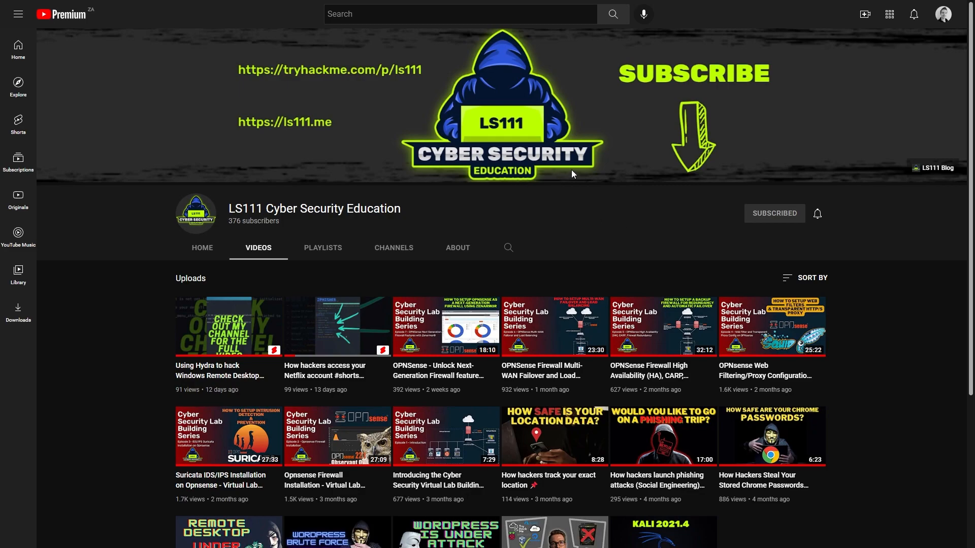
pyautogui.scroll(-3)
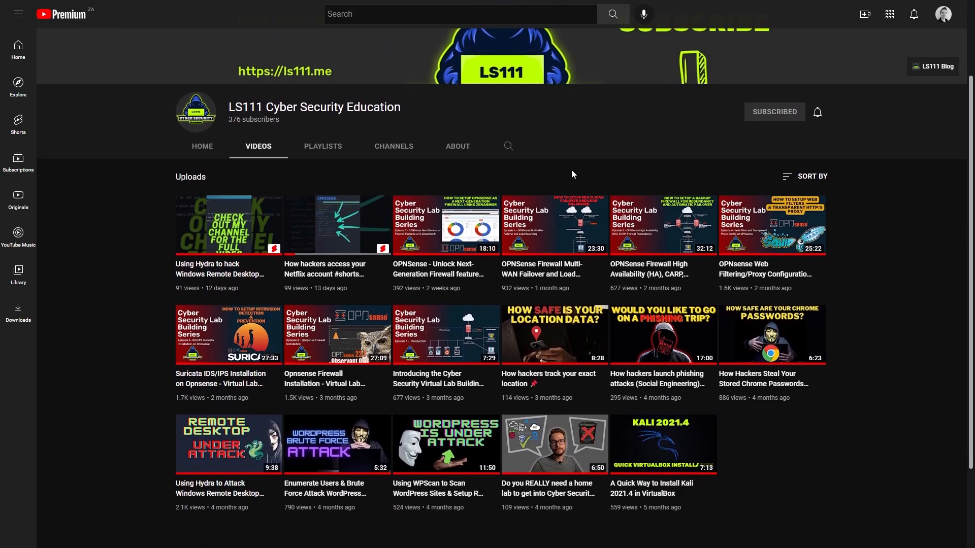